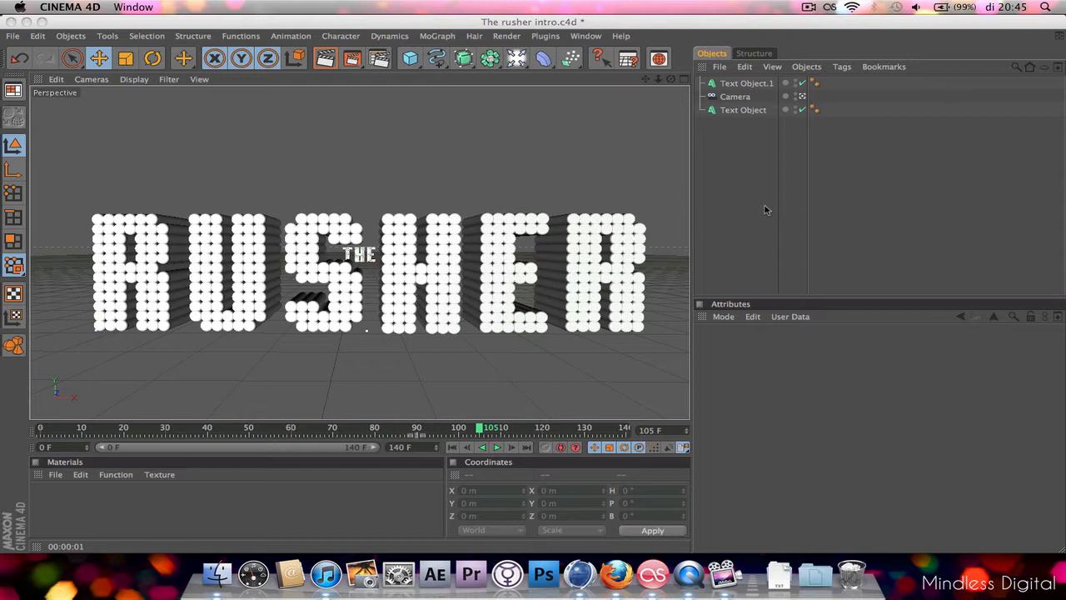
{"action": "mouse_move", "coordinate": [484, 439]}
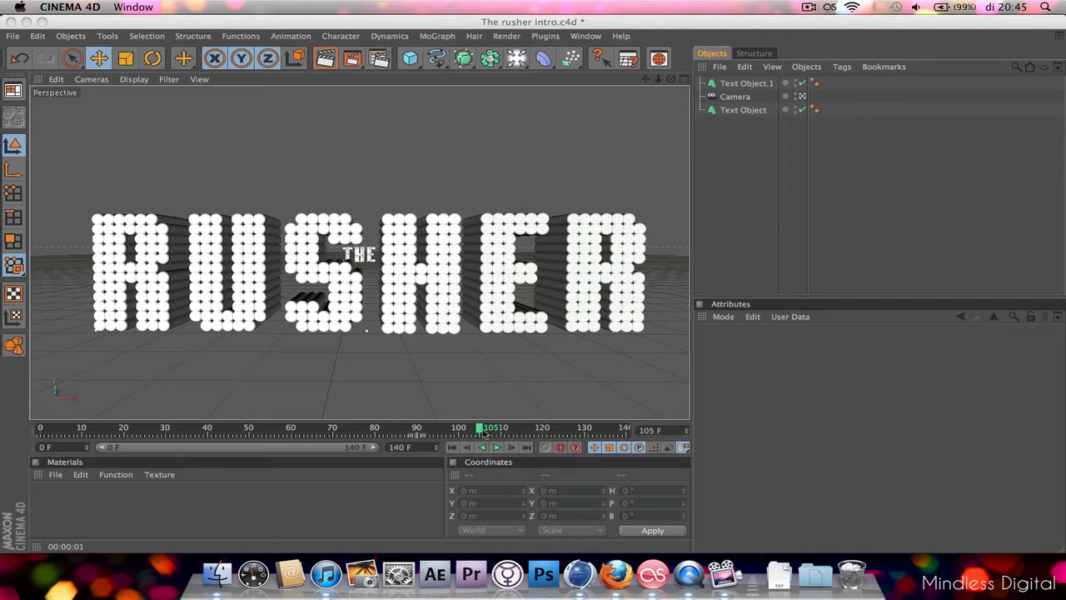
Scrub the animation to the fully formed RUSHER text and select the scene Camera for editing.
{"action": "left_click_drag", "start_coordinate": [480, 426], "coordinate": [236, 427]}
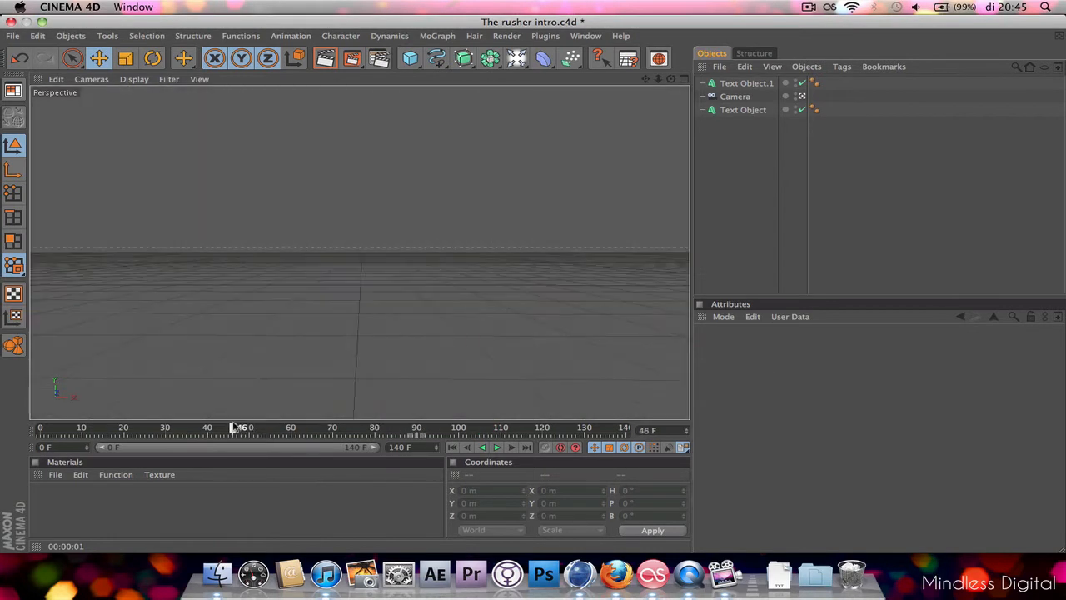
{"action": "left_click_drag", "start_coordinate": [240, 426], "coordinate": [298, 426]}
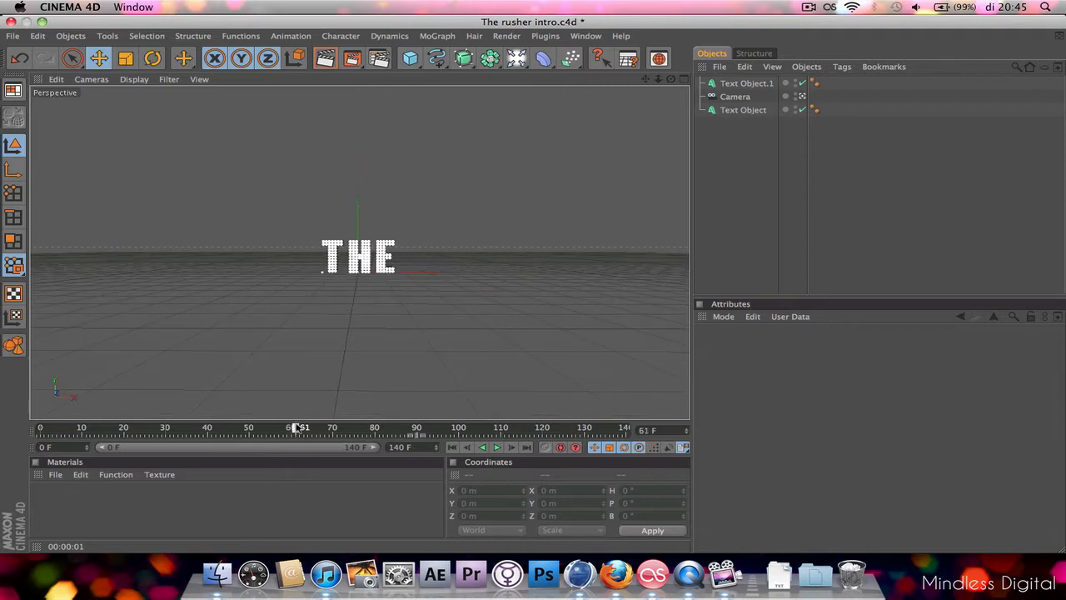
{"action": "left_click_drag", "start_coordinate": [300, 426], "coordinate": [377, 426]}
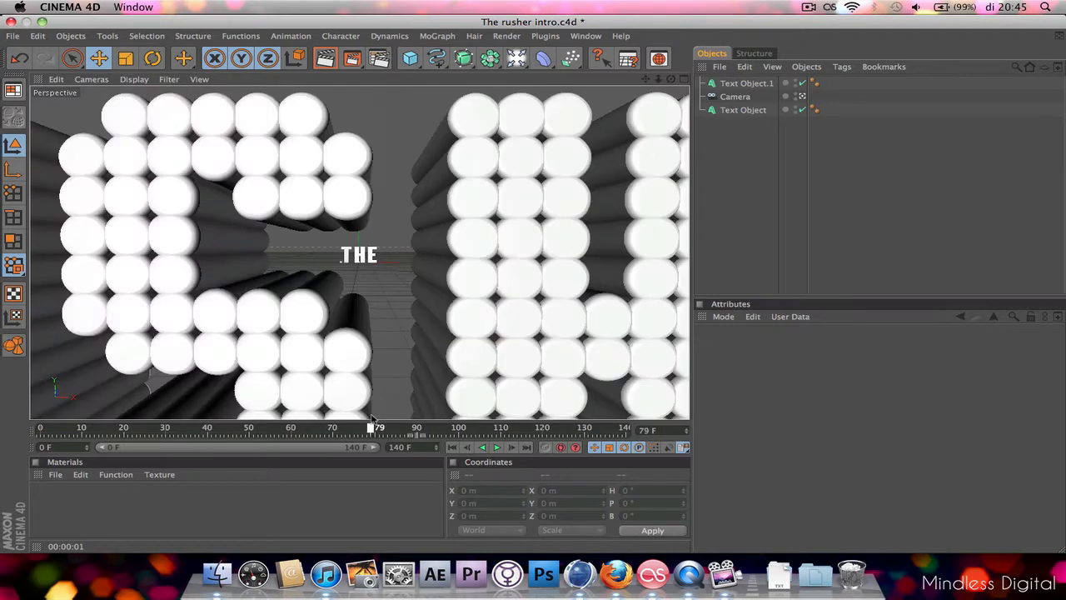
{"action": "left_click_drag", "start_coordinate": [377, 426], "coordinate": [413, 427]}
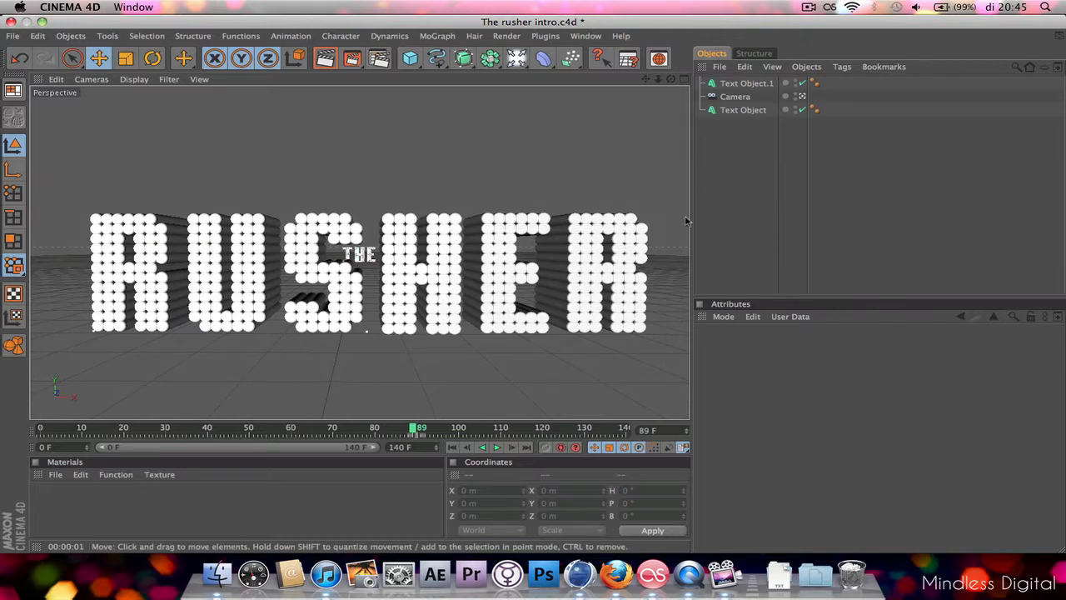
{"action": "mouse_move", "coordinate": [716, 168]}
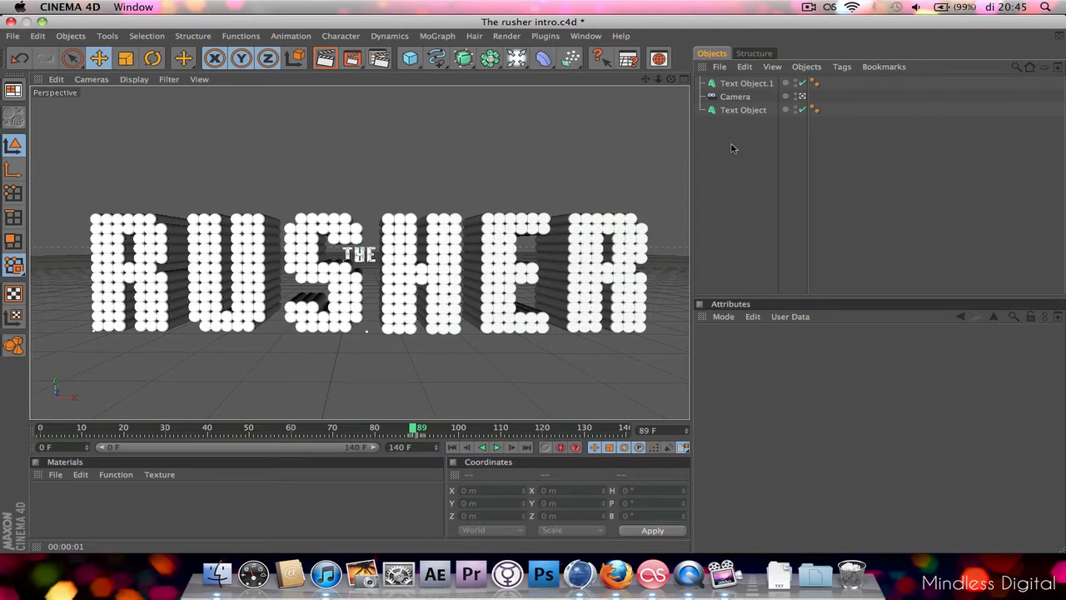
{"action": "left_click", "coordinate": [743, 96]}
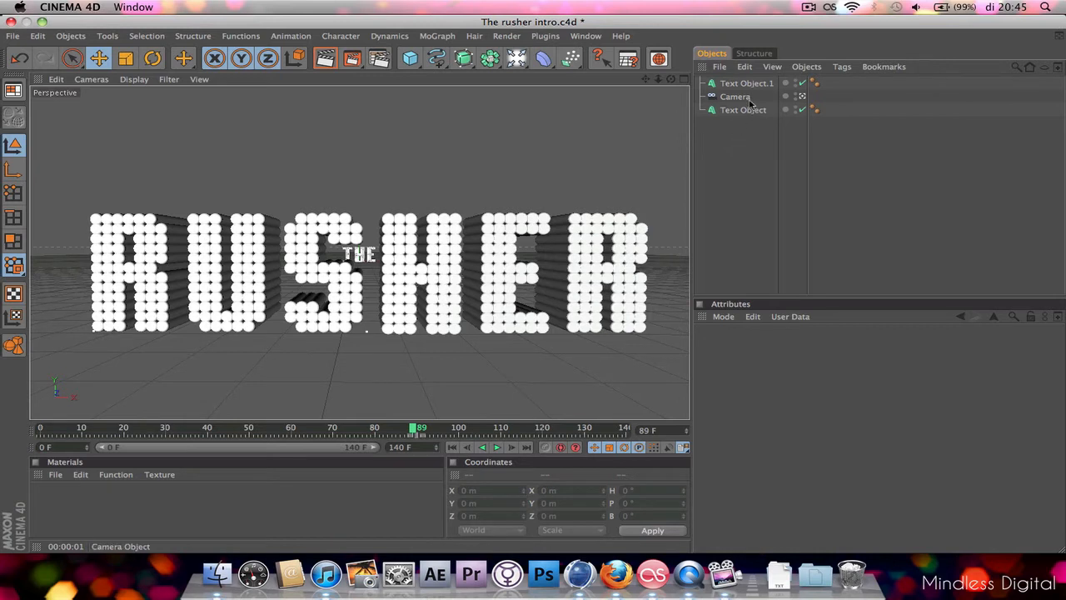
{"action": "left_click", "coordinate": [734, 97]}
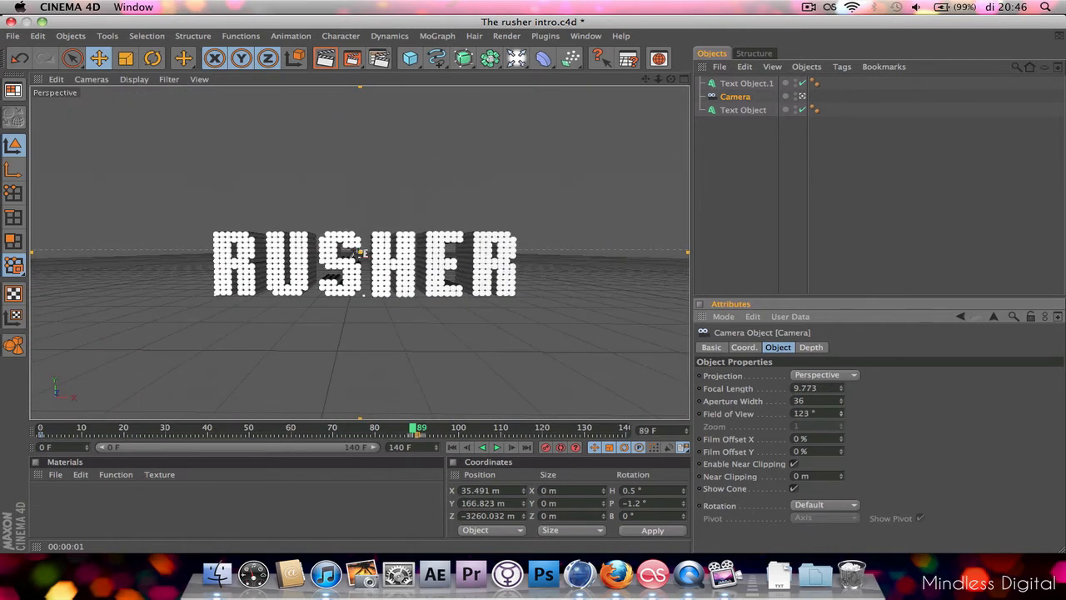
{"action": "mouse_move", "coordinate": [857, 401]}
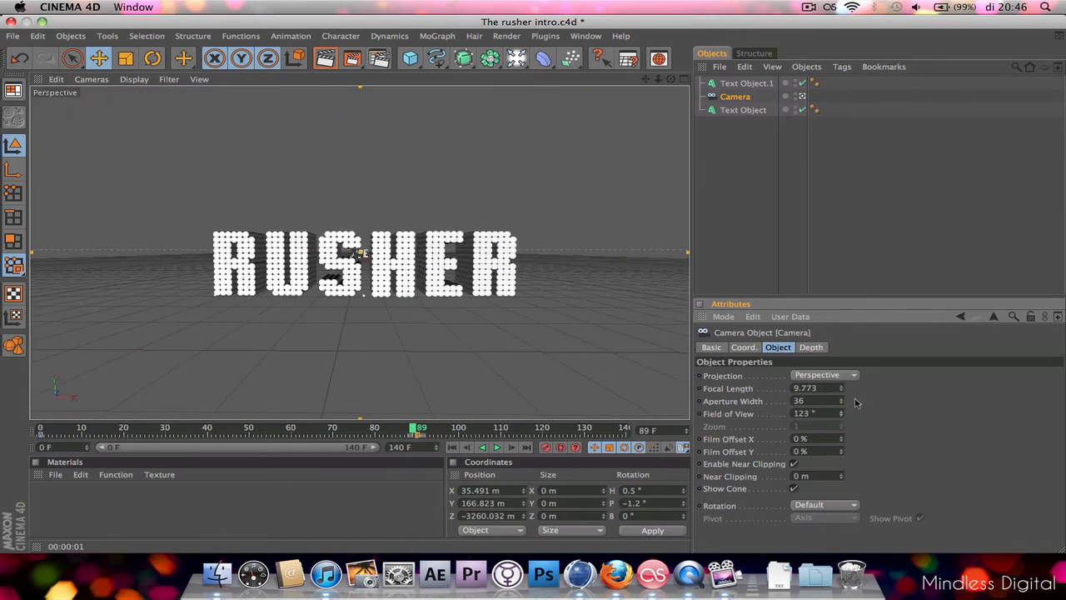